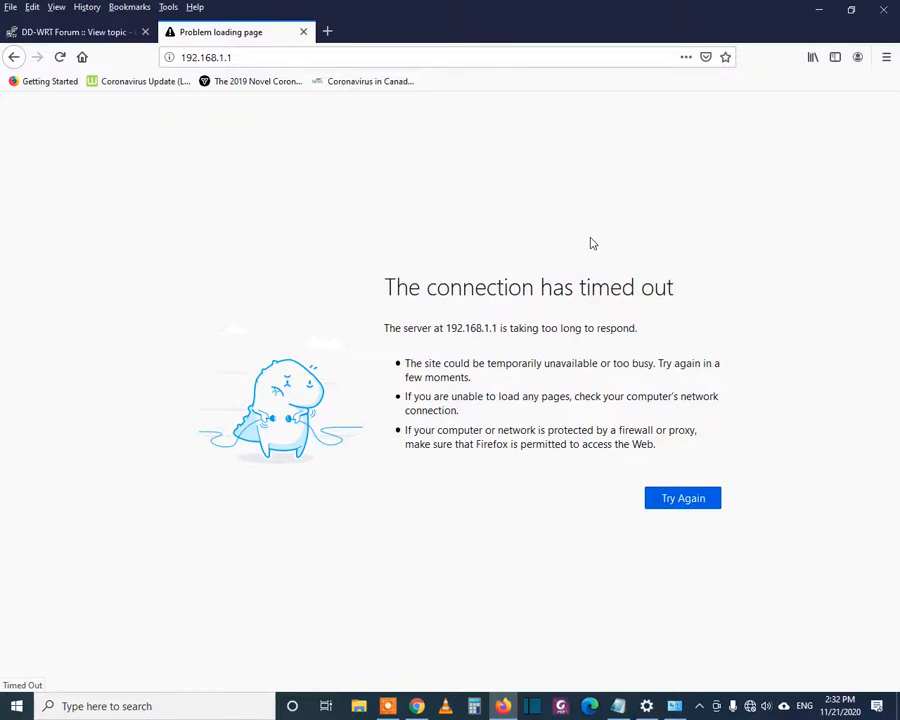
# Reload the router page at 192.168.1.1 until the DD-WRT control panel appears
pyautogui.click(380, 56)
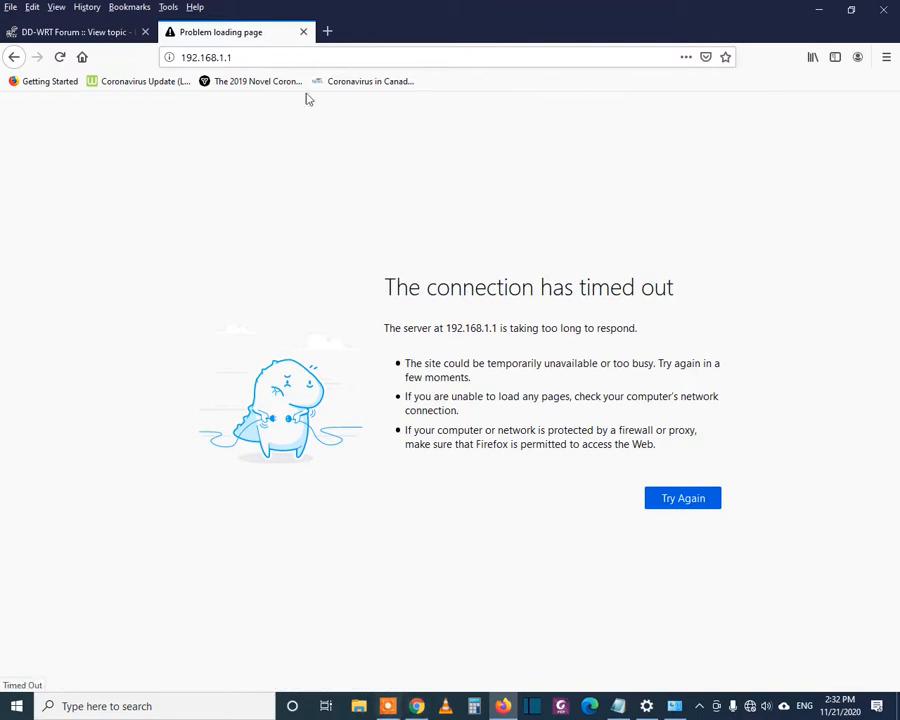
pyautogui.click(208, 56)
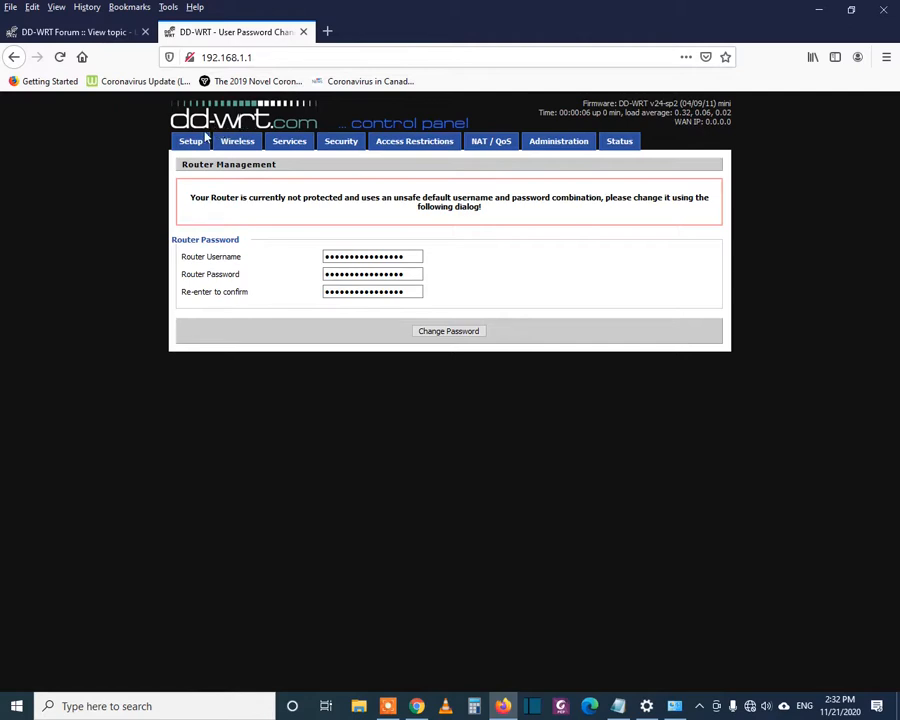
pyautogui.moveTo(288, 140)
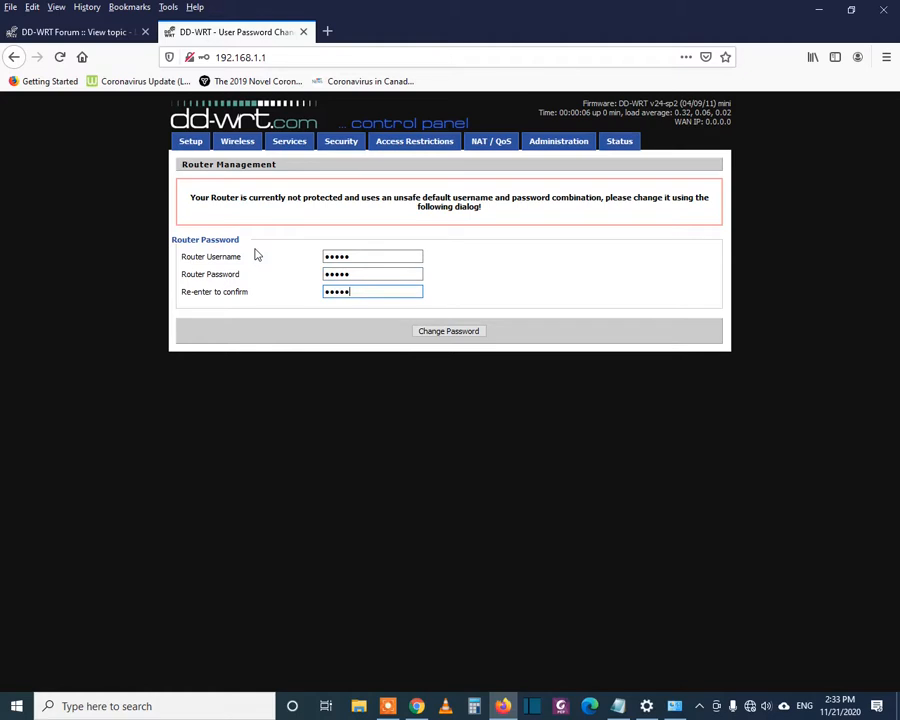
# Submit the new router username and password with Change Password
pyautogui.click(448, 332)
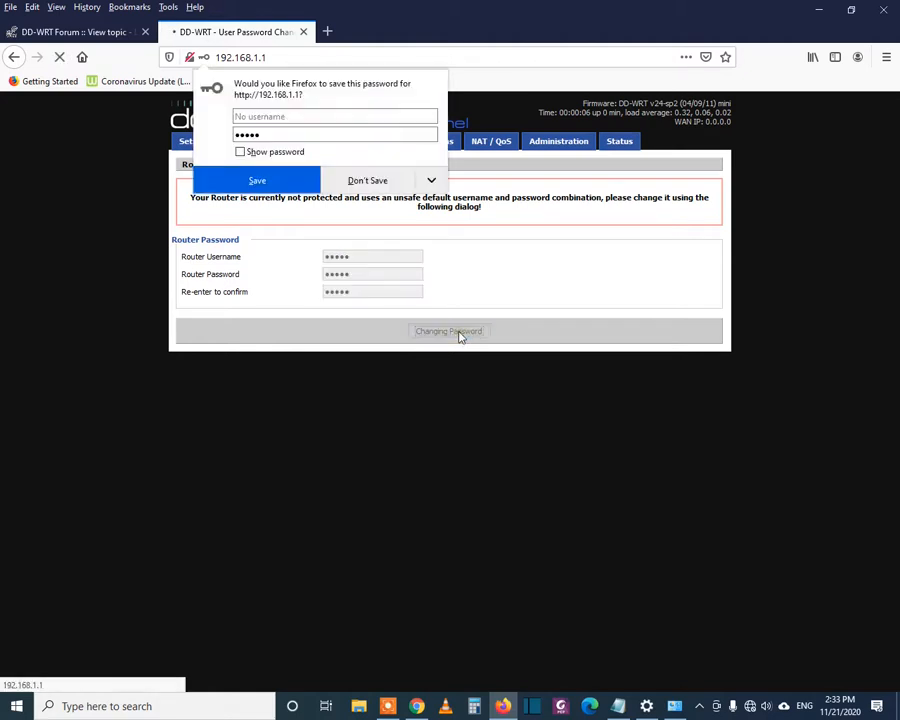
# Answer Firefox's save-password prompt and land on the DD-WRT Status page
pyautogui.click(368, 180)
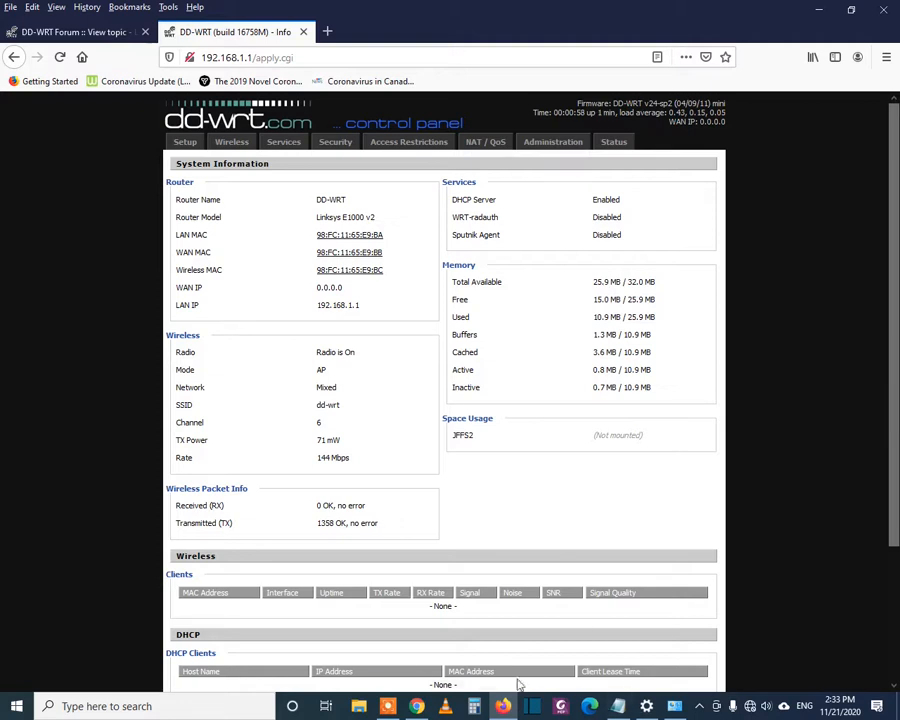
pyautogui.moveTo(816, 656)
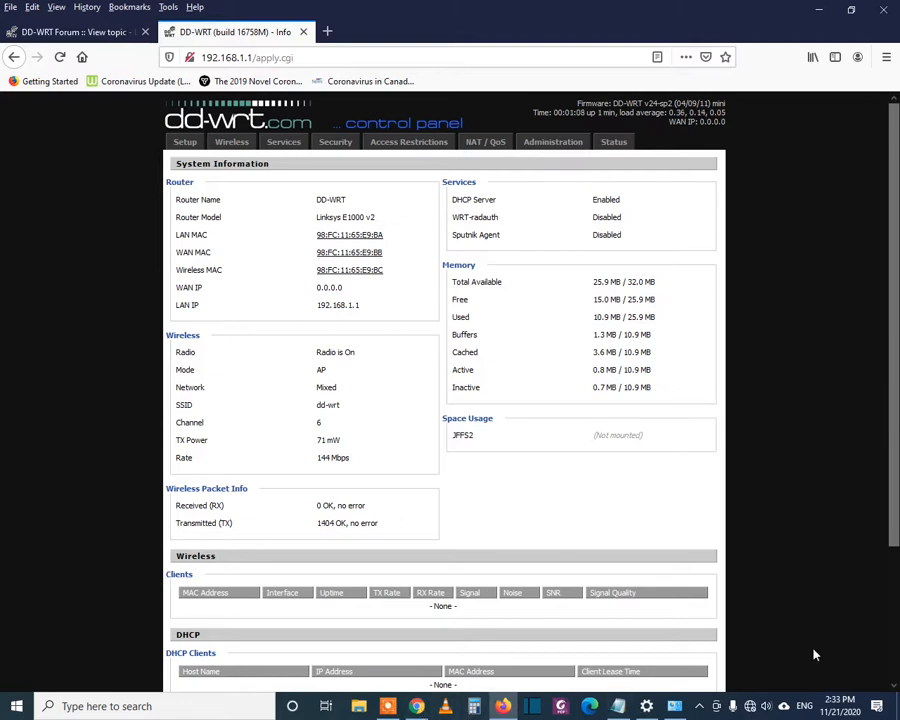